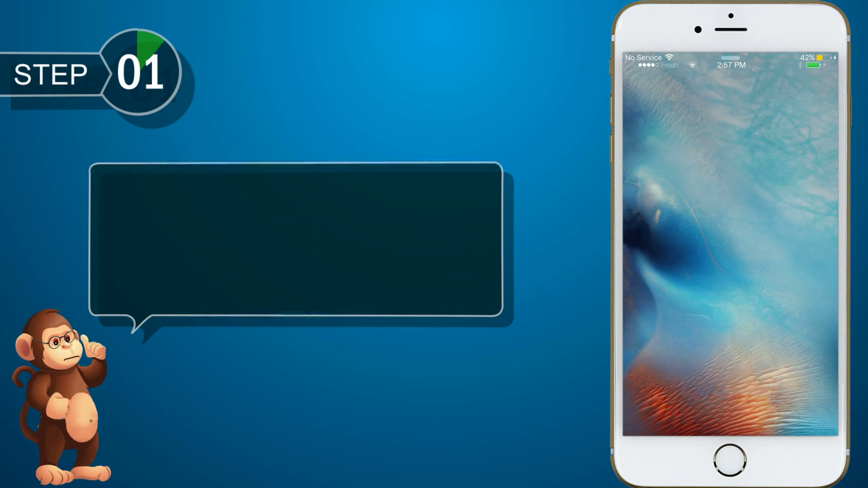
Step: Unlock the phone and launch the Settings app from the home screen
left_click(731, 460)
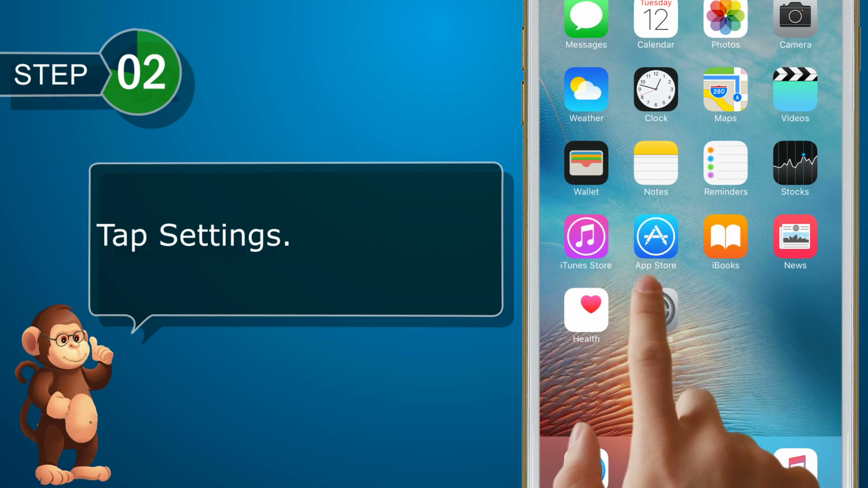
left_click(656, 310)
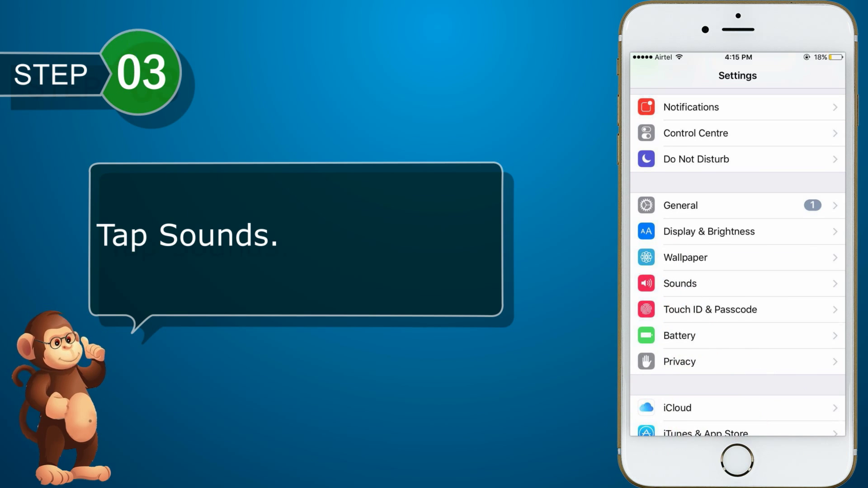
Step: Enter Sounds and toggle the Vibrate on Silent switch
left_click(679, 283)
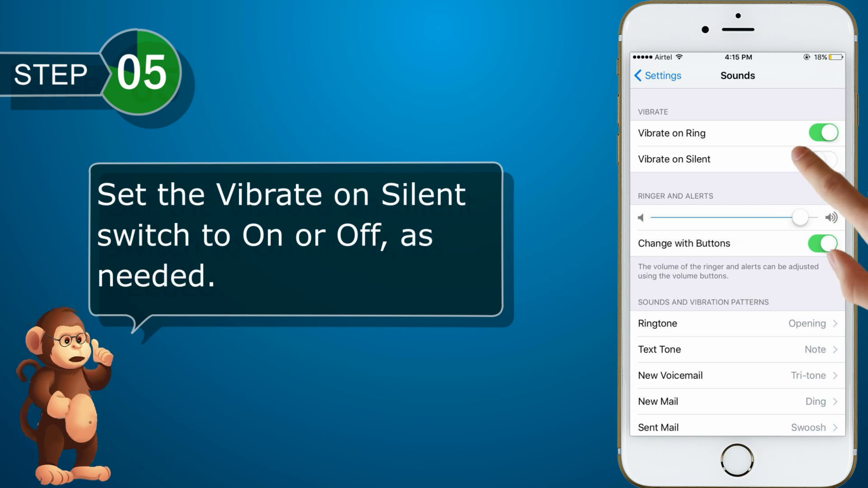
left_click(822, 159)
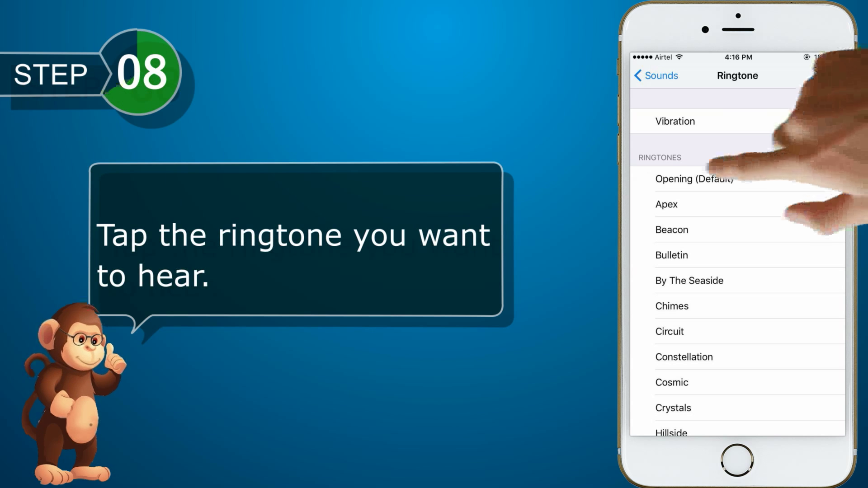
Step: Preview a ringtone from the Ringtone list
left_click(693, 178)
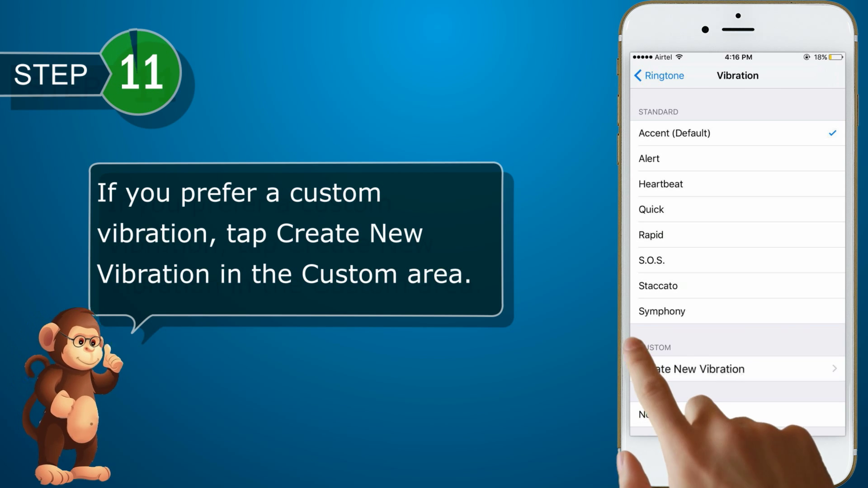
Step: Record a short custom vibration pattern via Create New Vibration, then stop recording
left_click(697, 369)
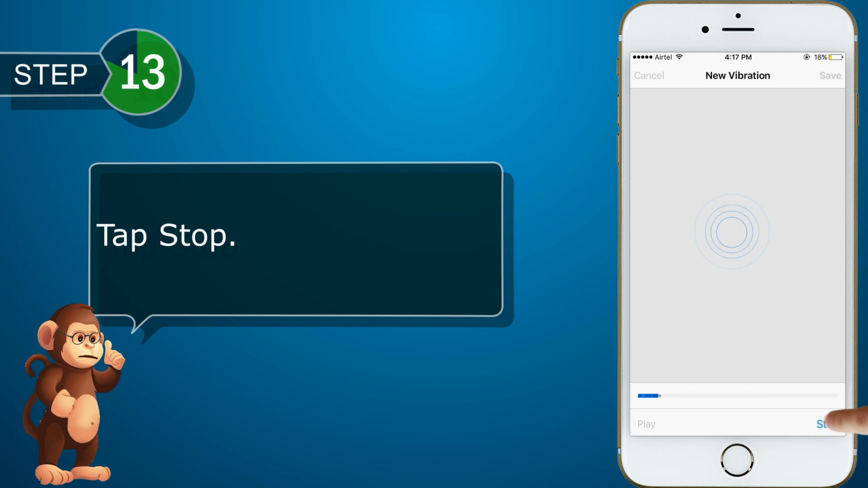
left_click(827, 424)
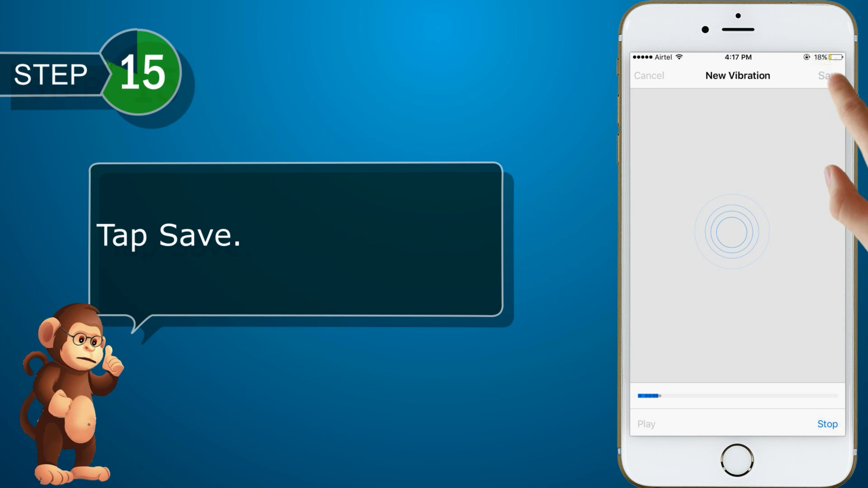
Step: Save the recorded pattern as a custom vibration named 'My vibration'
left_click(827, 75)
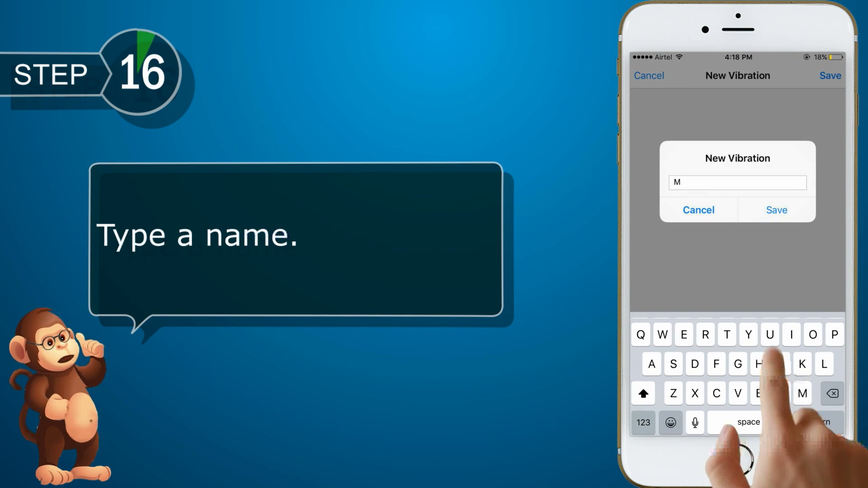
type("y vibrat")
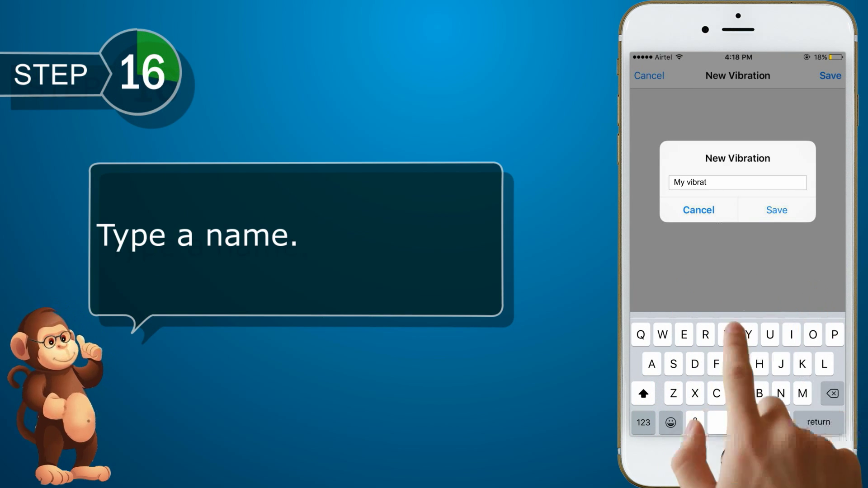
type("ion")
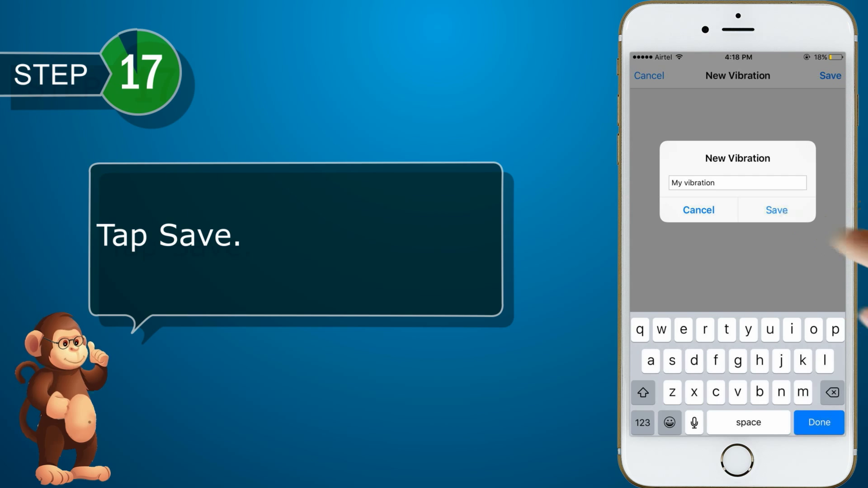
left_click(776, 210)
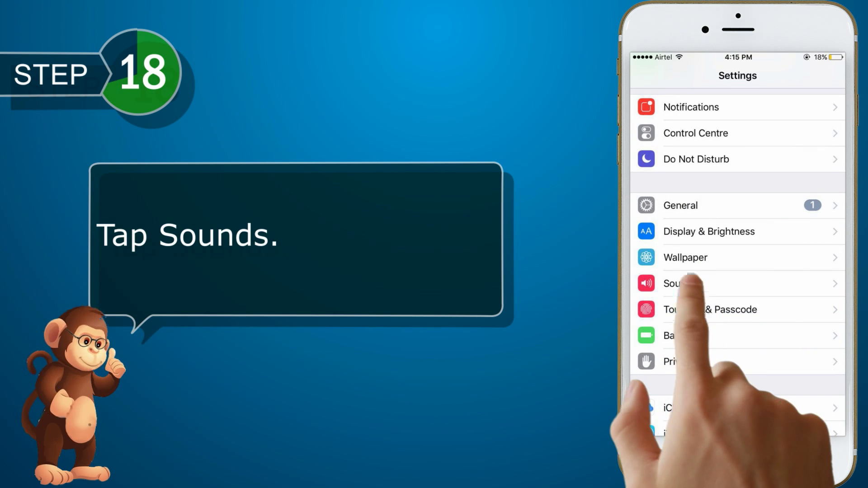
Step: Return to Sounds and switch Lock Sounds on
left_click(672, 283)
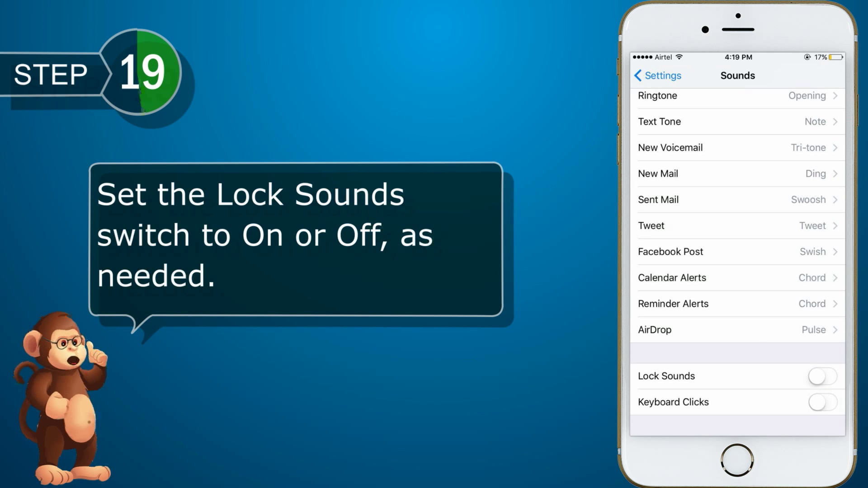
left_click(822, 376)
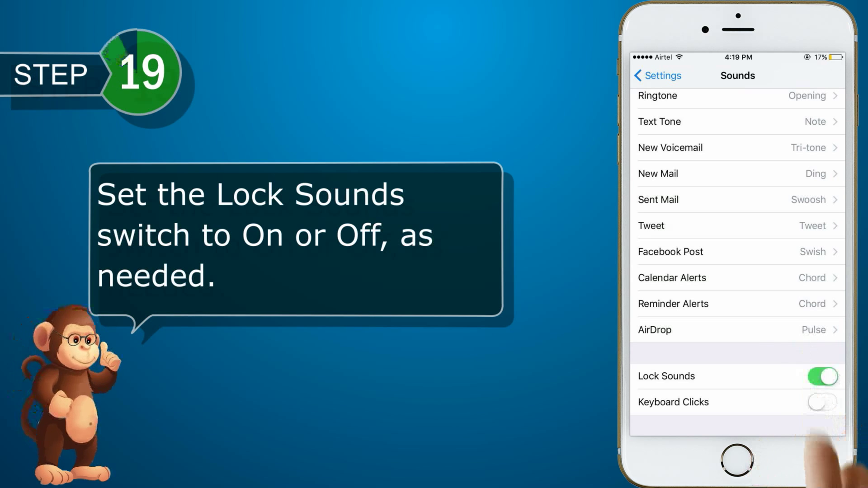